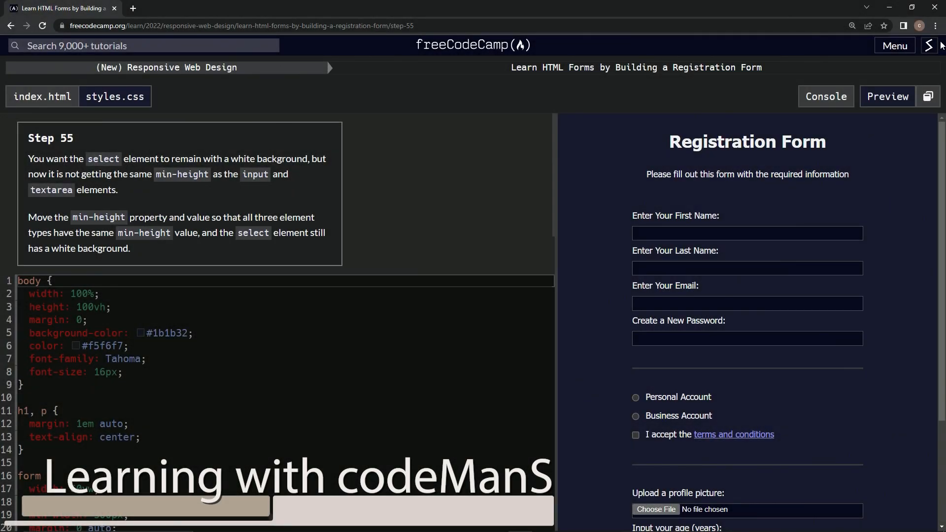
pyautogui.moveTo(515, 67)
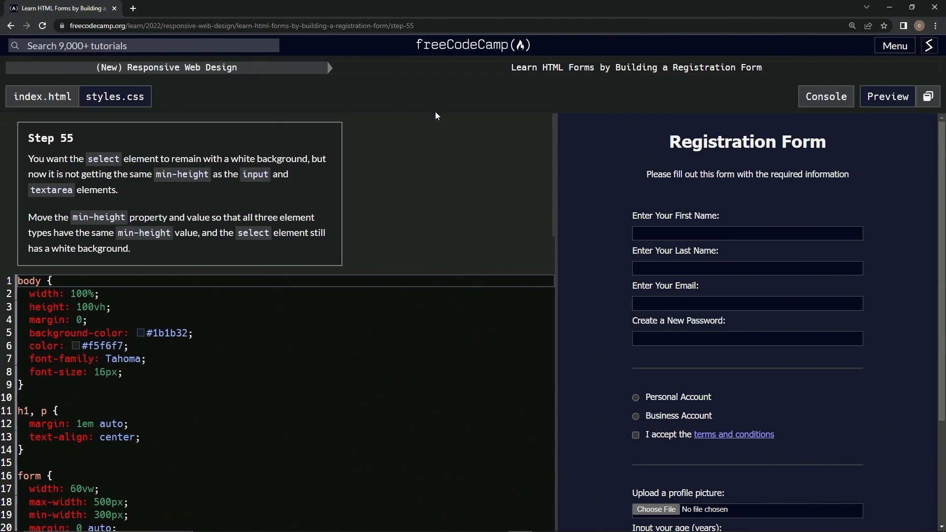
pyautogui.moveTo(647, 89)
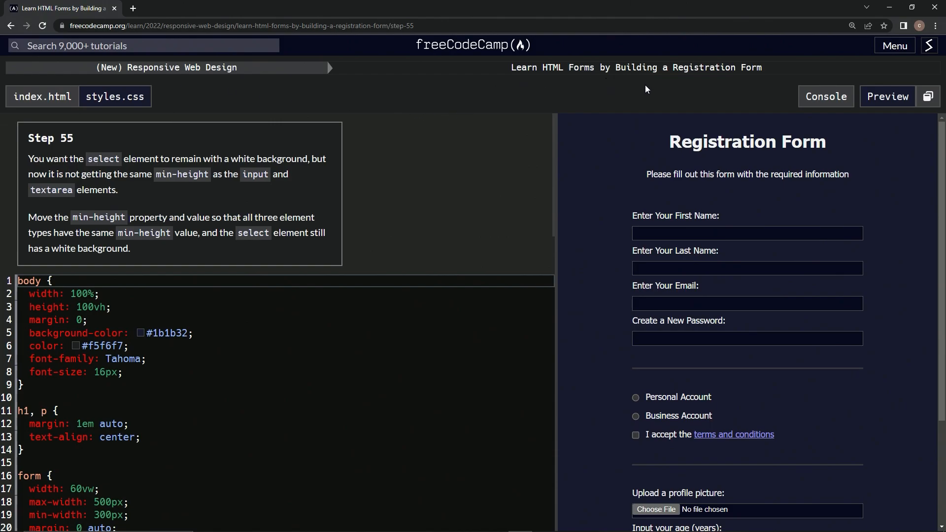
pyautogui.moveTo(71, 145)
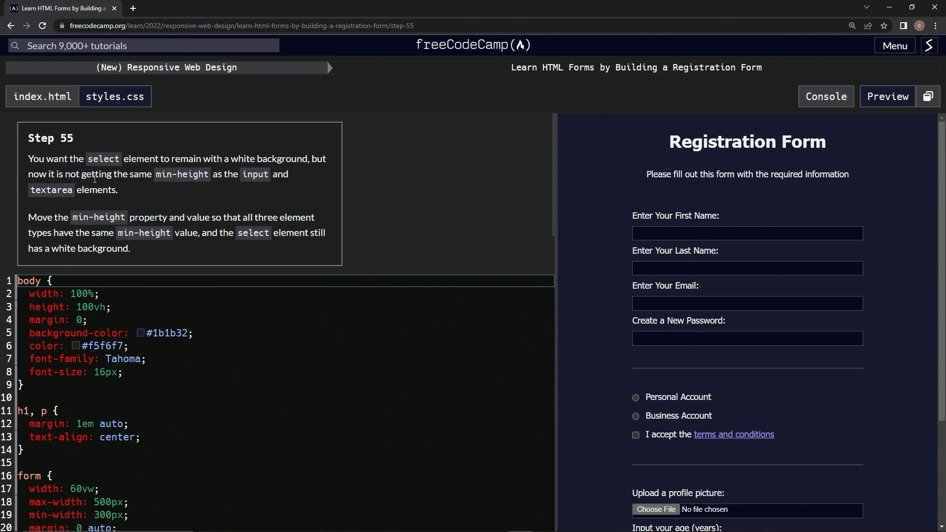
pyautogui.moveTo(244, 180)
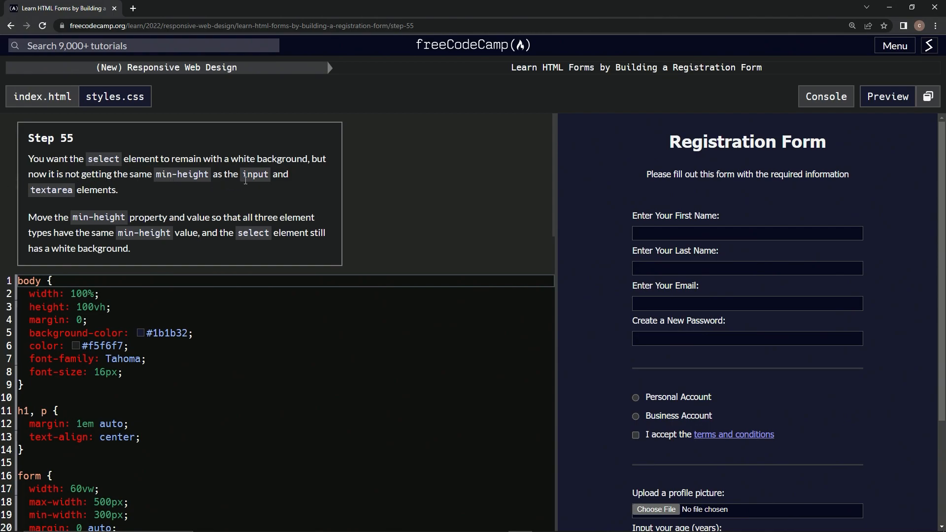
pyautogui.moveTo(100, 206)
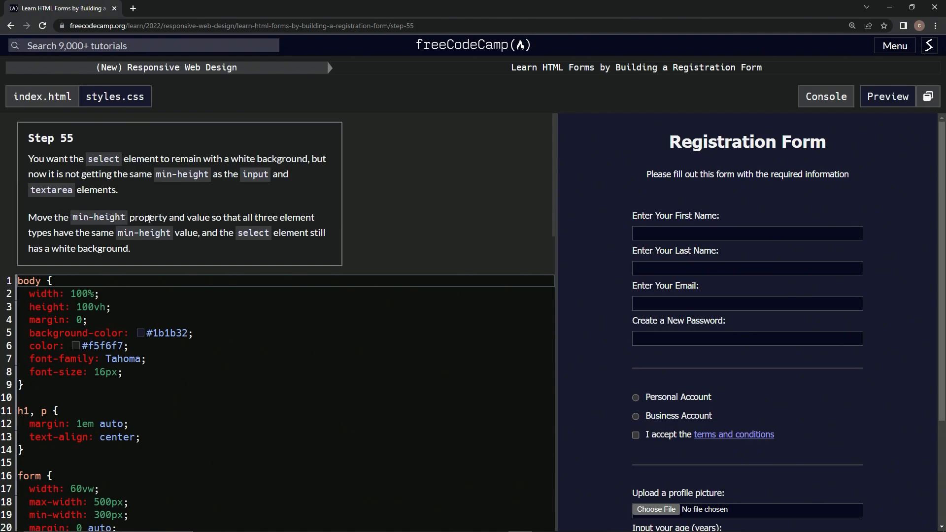
pyautogui.moveTo(269, 229)
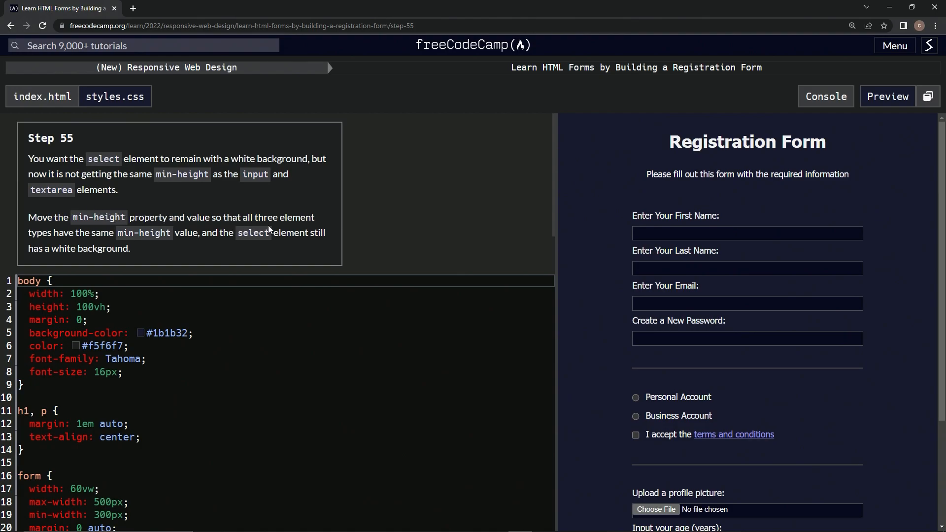
pyautogui.moveTo(309, 218)
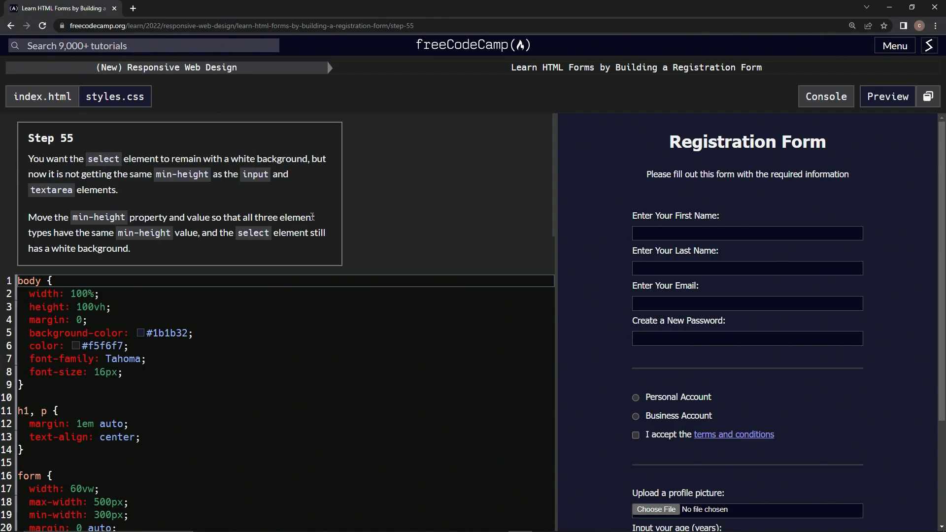
pyautogui.moveTo(145, 247)
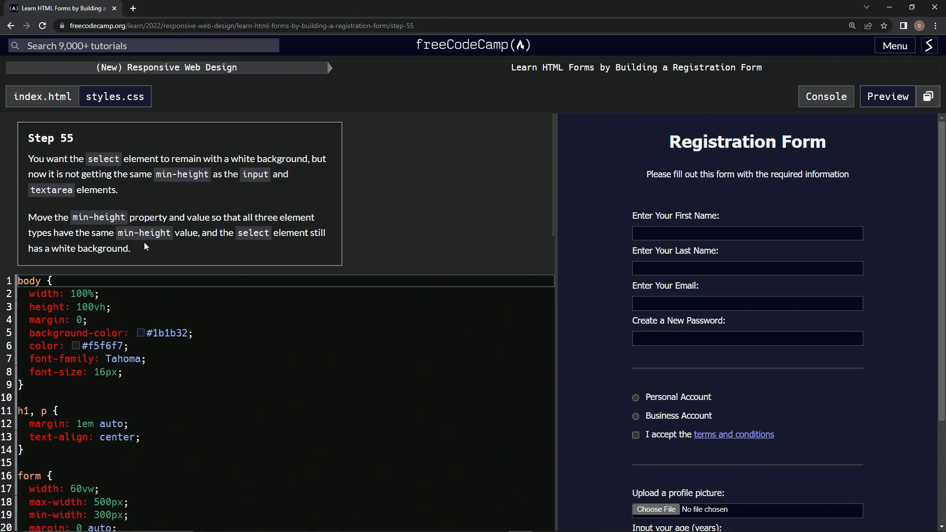
pyautogui.moveTo(252, 253)
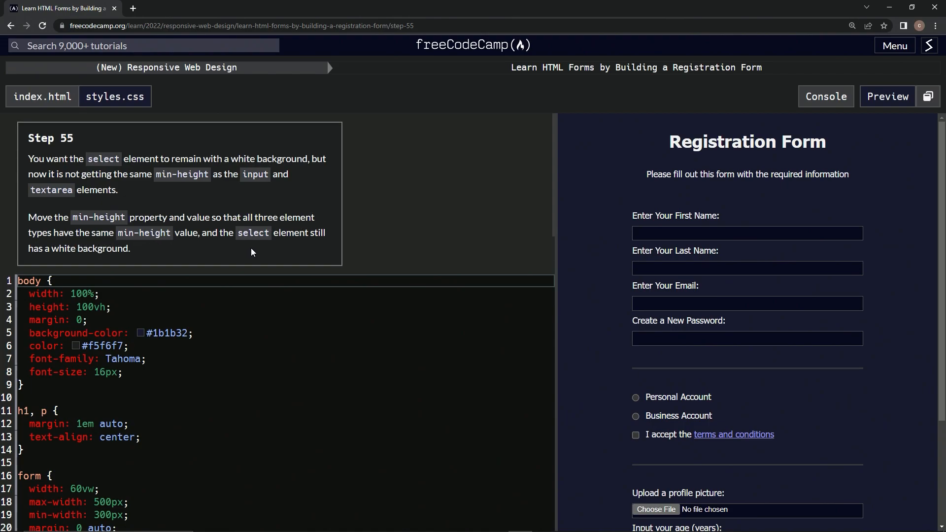
pyautogui.moveTo(124, 264)
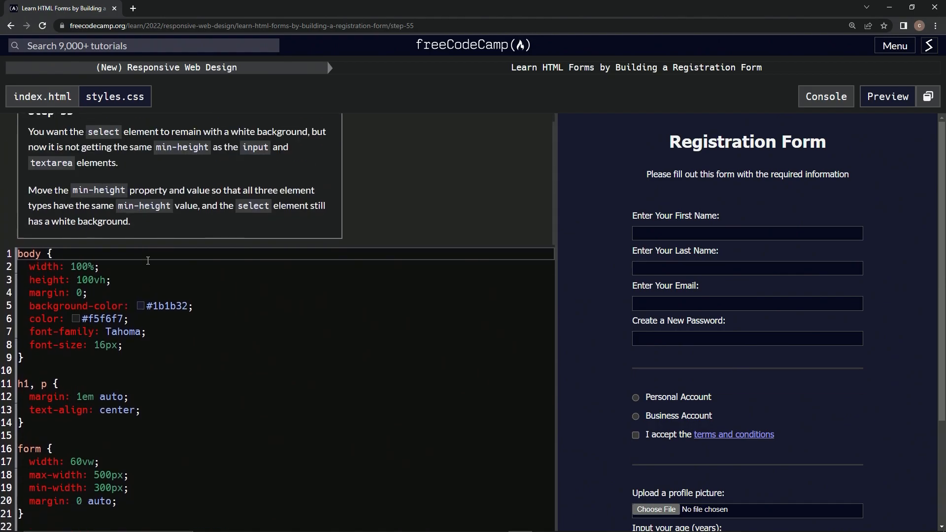
# Scroll styles.css down to the input, textarea rule holding min-height: 2em
pyautogui.scroll(-3)
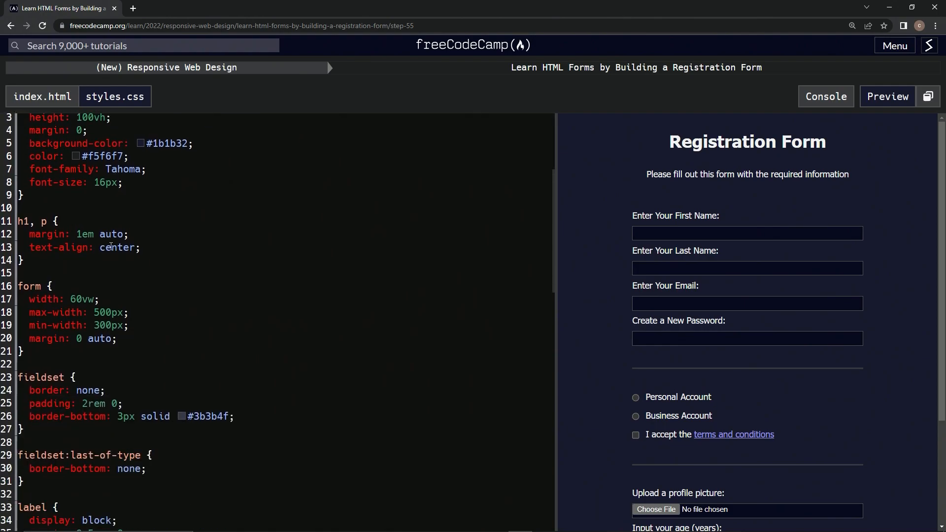
pyautogui.scroll(-3)
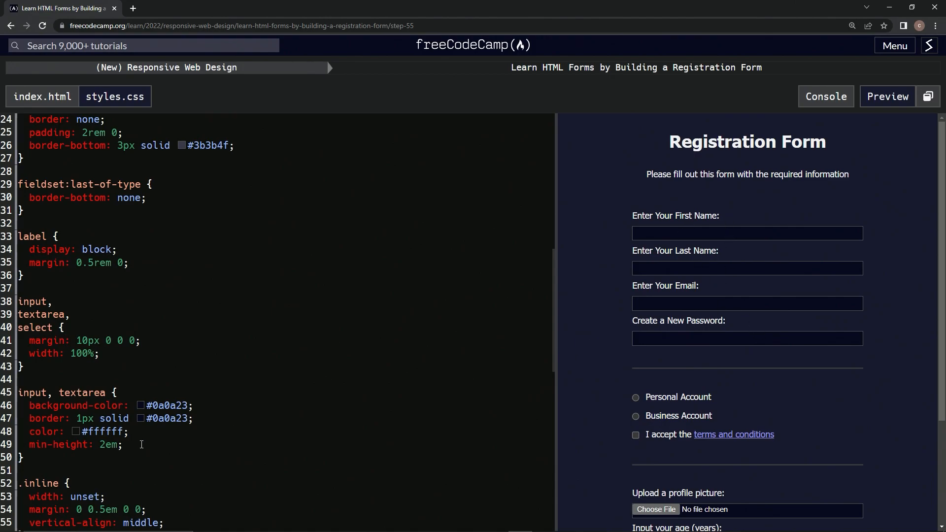
# Move min-height: 2em from the input, textarea rule to the input, textarea, select rule
pyautogui.tripleClick(72, 444)
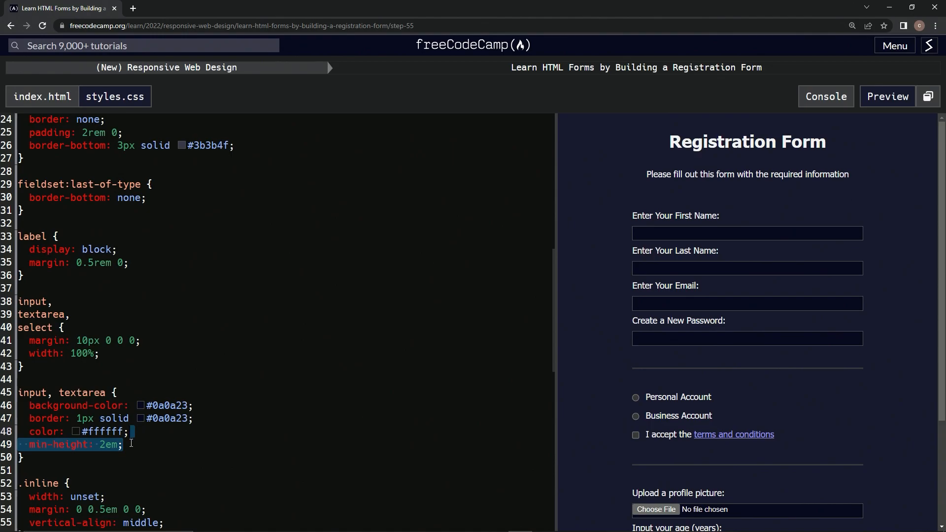
pyautogui.moveTo(108, 355)
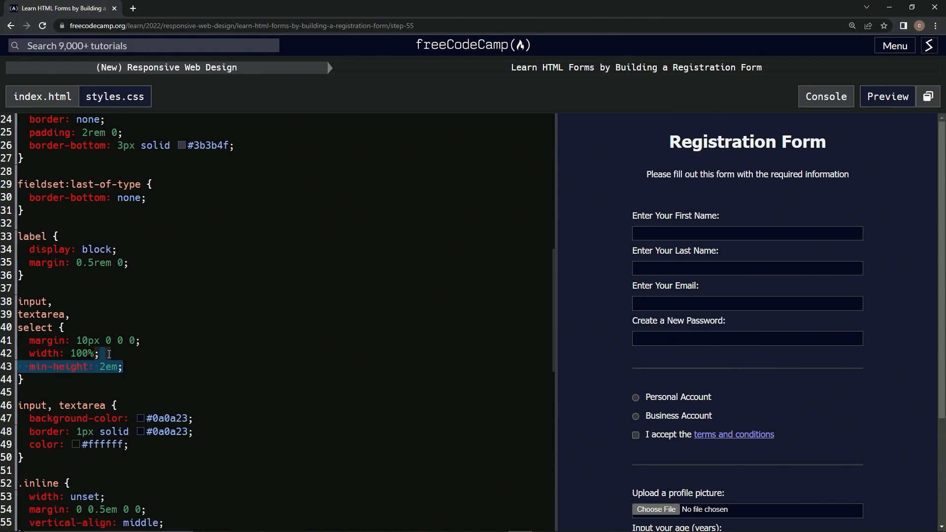
pyautogui.moveTo(751, 306)
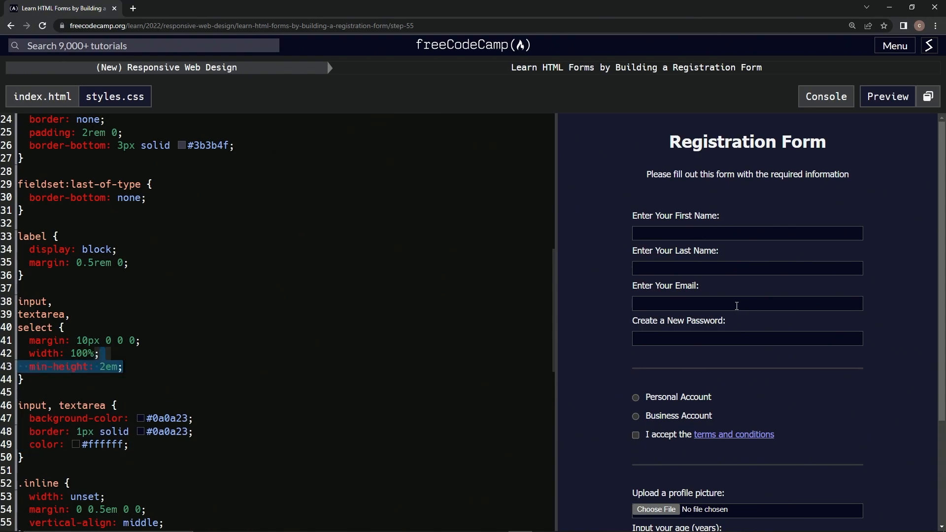
pyautogui.click(273, 366)
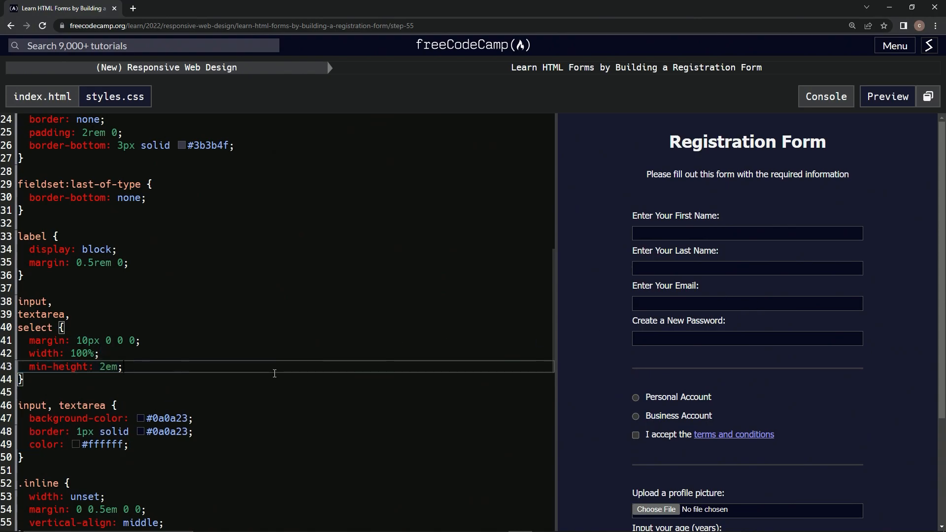
pyautogui.press('Enter')
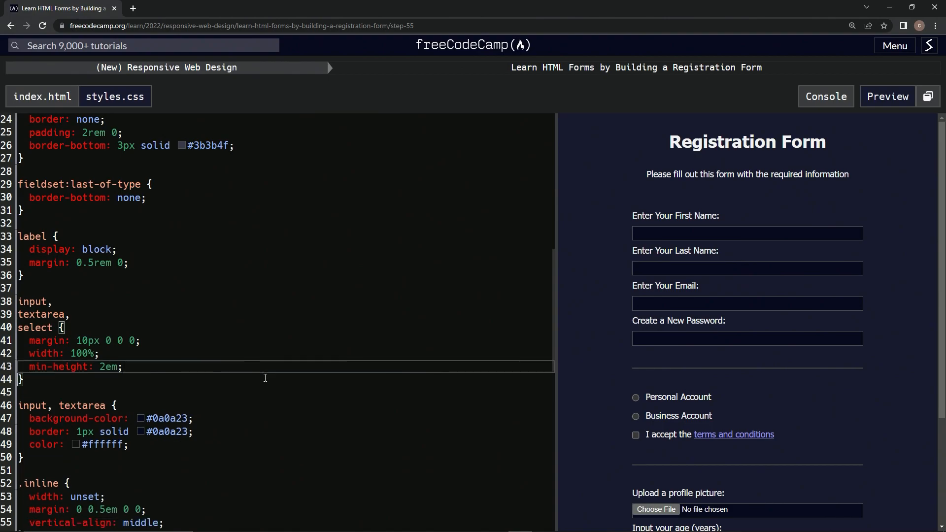
# Check the code for Step 55, then submit it to open Step 56
pyautogui.scroll(-3)
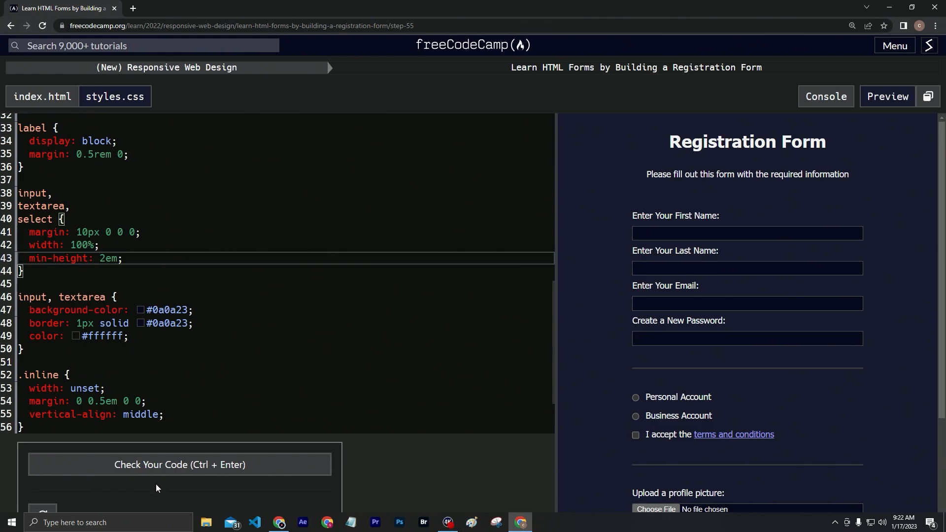
pyautogui.click(179, 464)
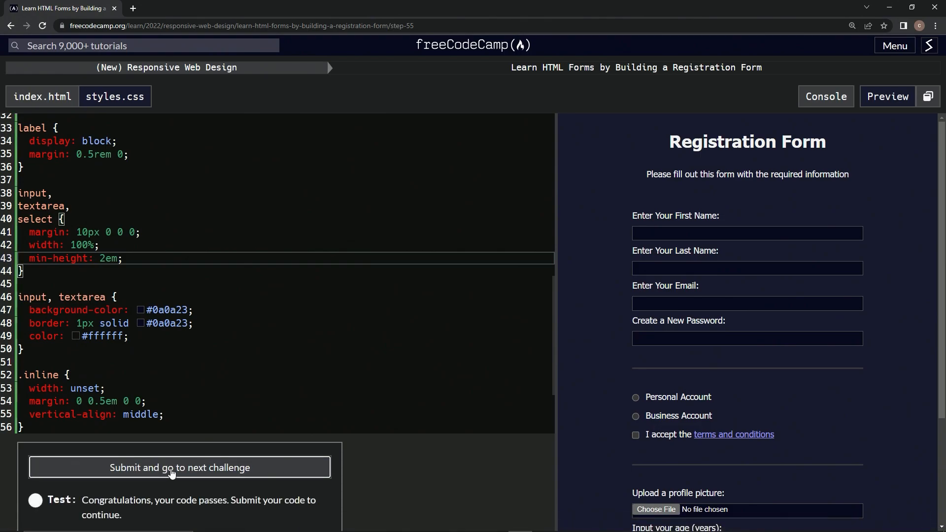
pyautogui.click(179, 467)
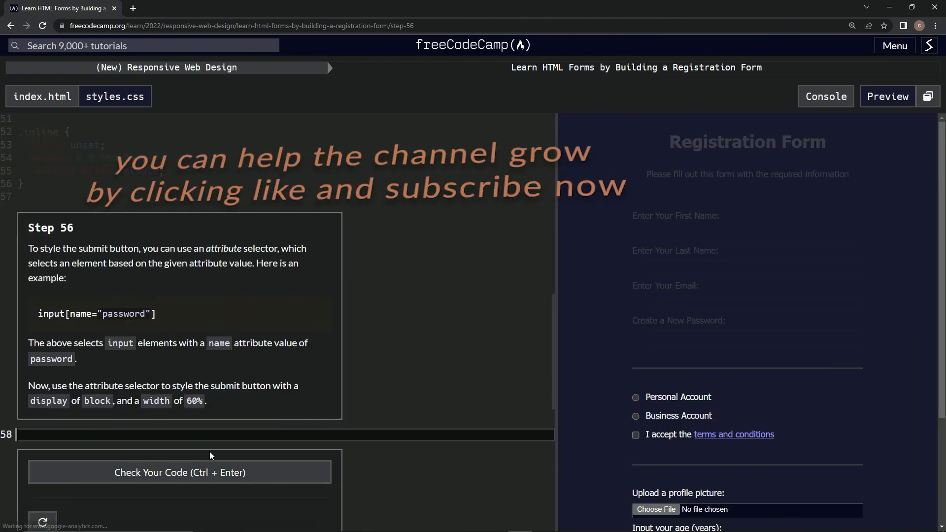
pyautogui.moveTo(82, 240)
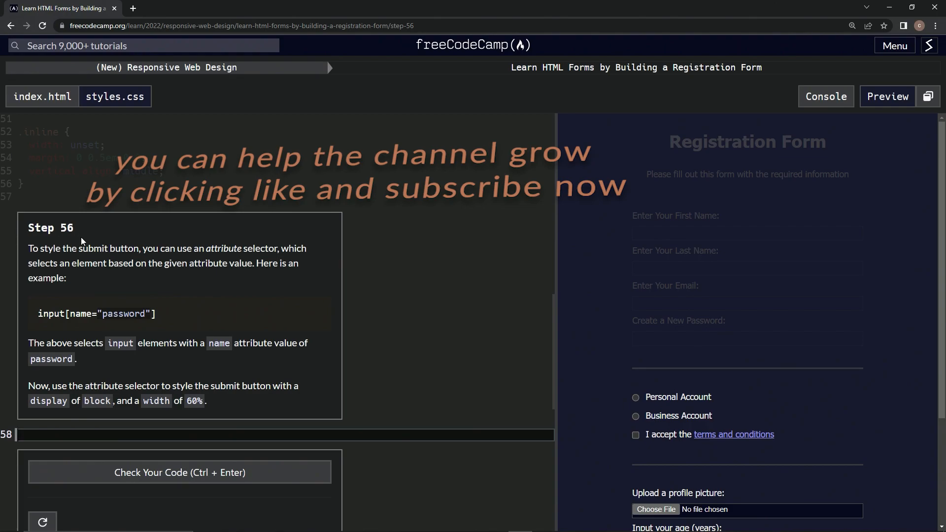
pyautogui.moveTo(305, 225)
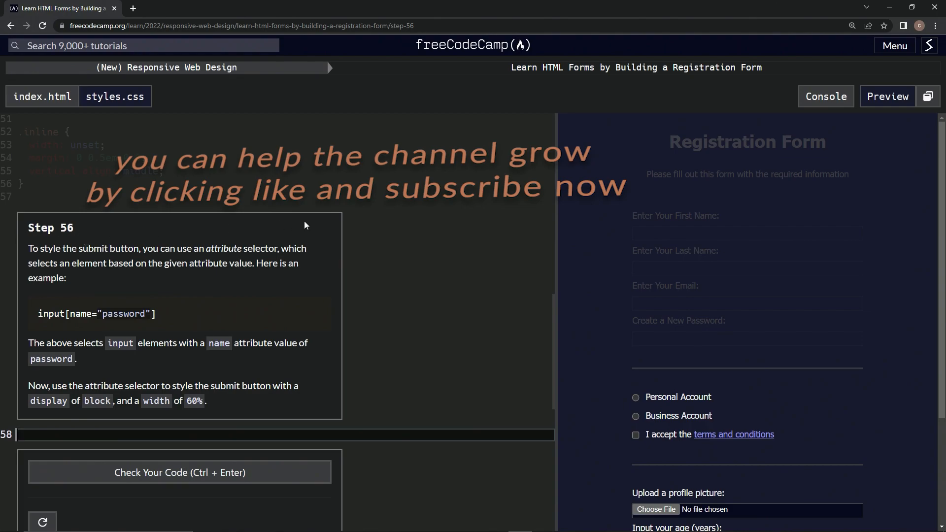